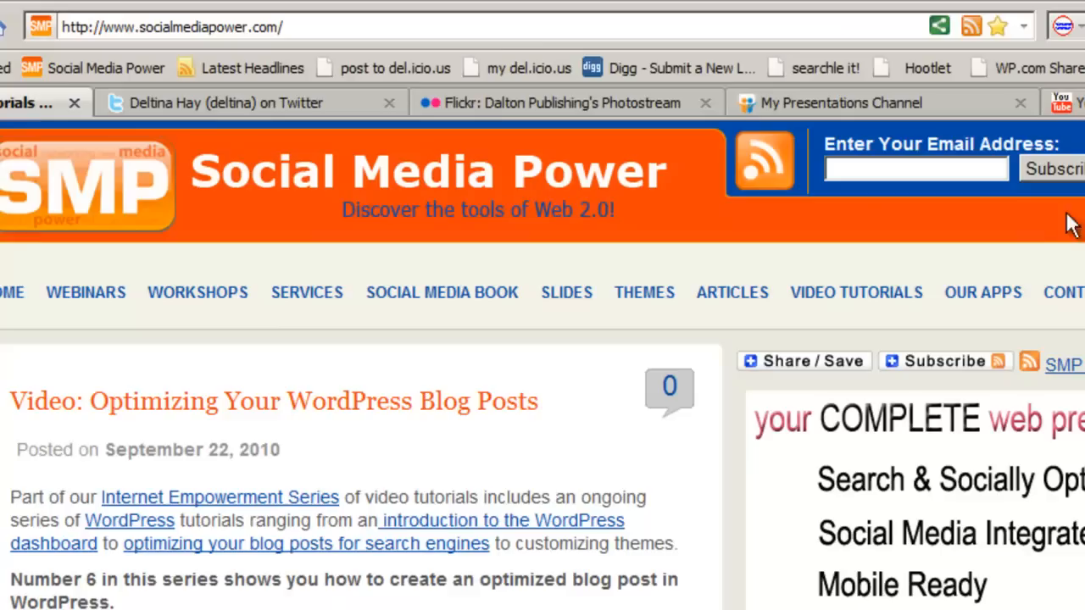
mouse_move(971, 27)
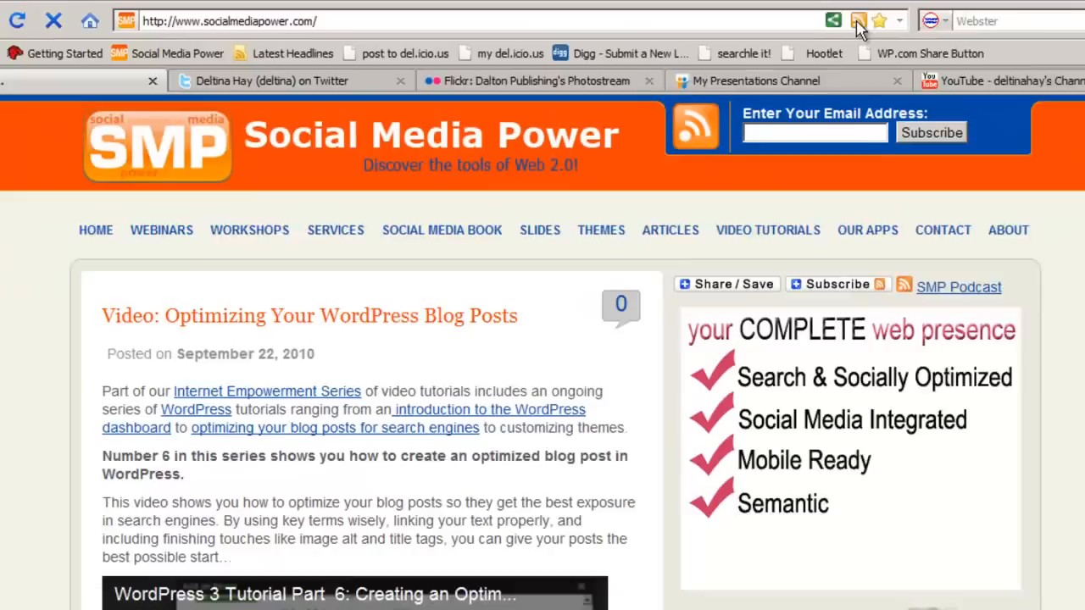
- Open the Social Media Power blog's RSS feed from its home page
left_click(857, 20)
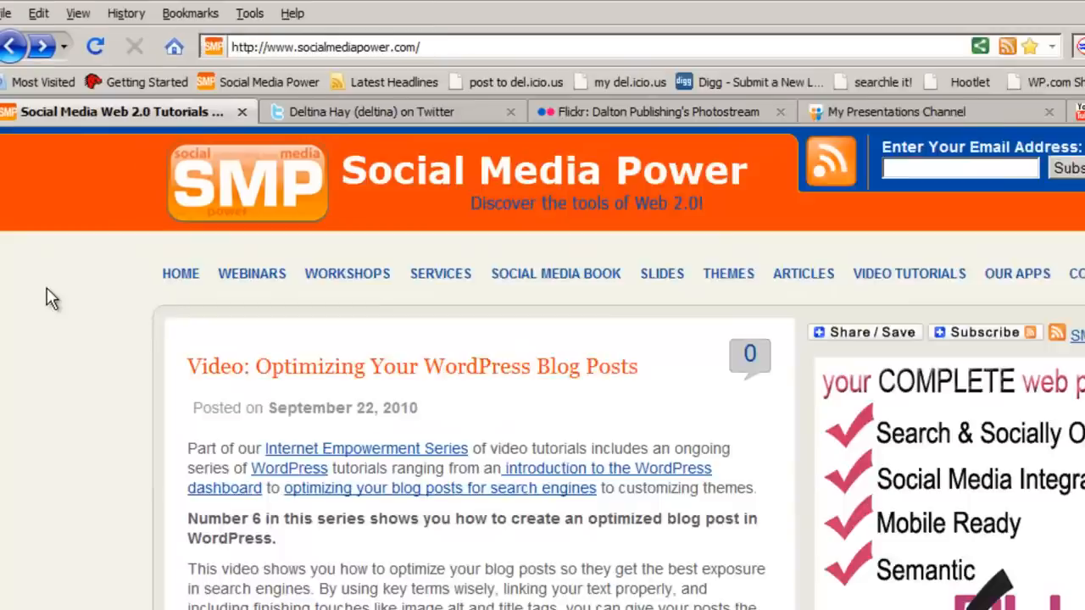
type("ca")
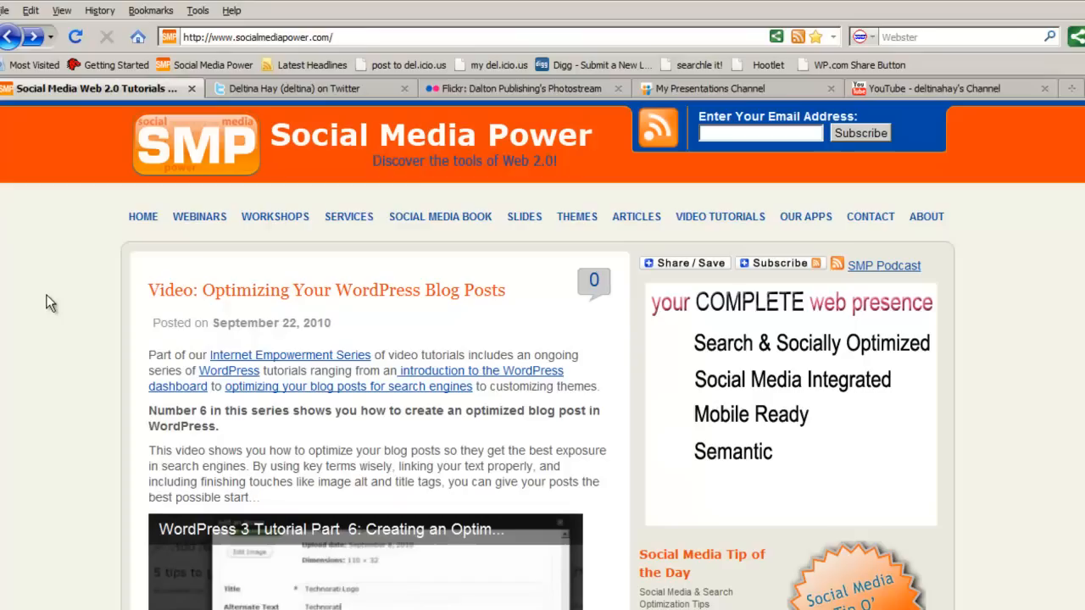
- Open the RSS feed of deltina's tweets from her Twitter profile page
left_click(305, 88)
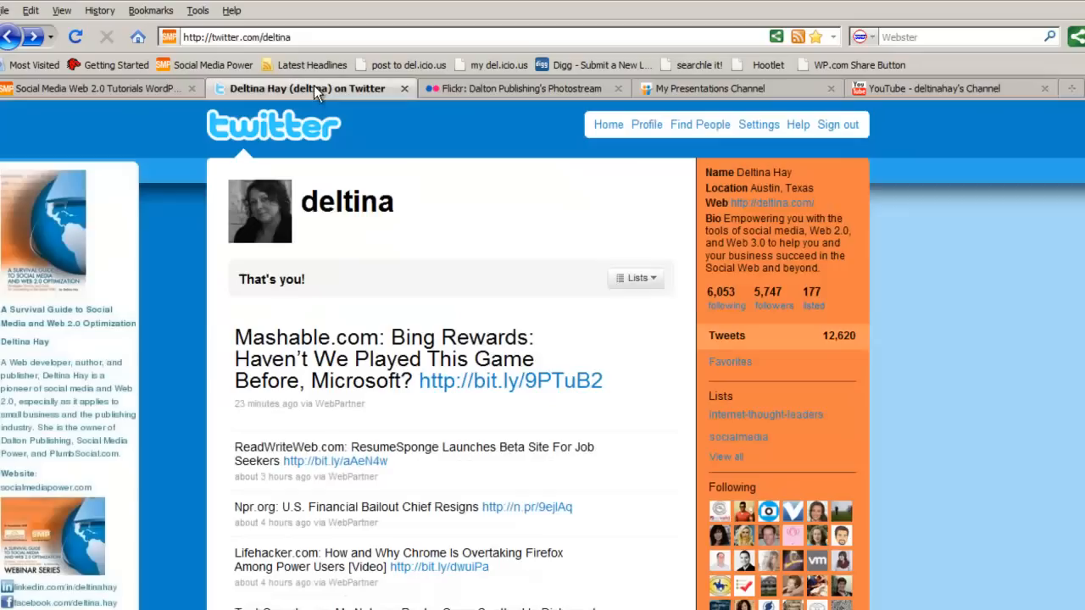
scroll("down", 3)
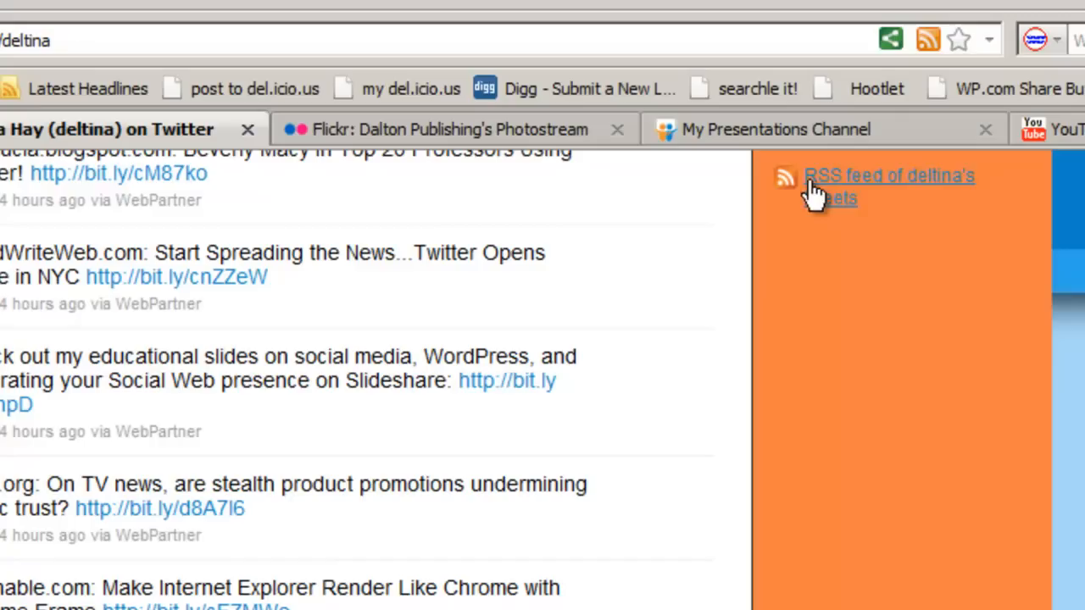
mouse_move(897, 36)
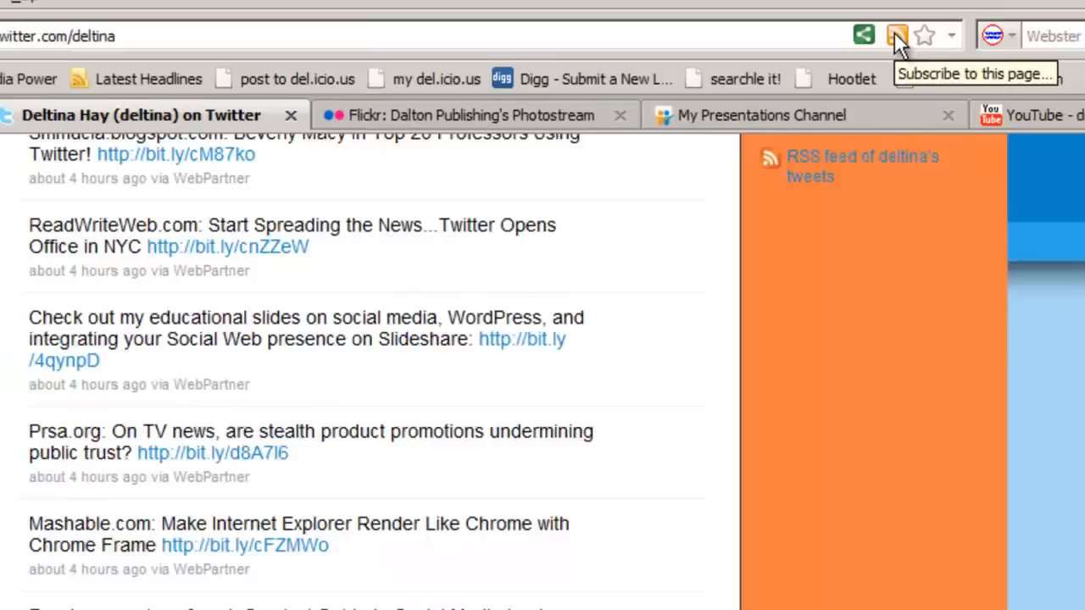
left_click(897, 36)
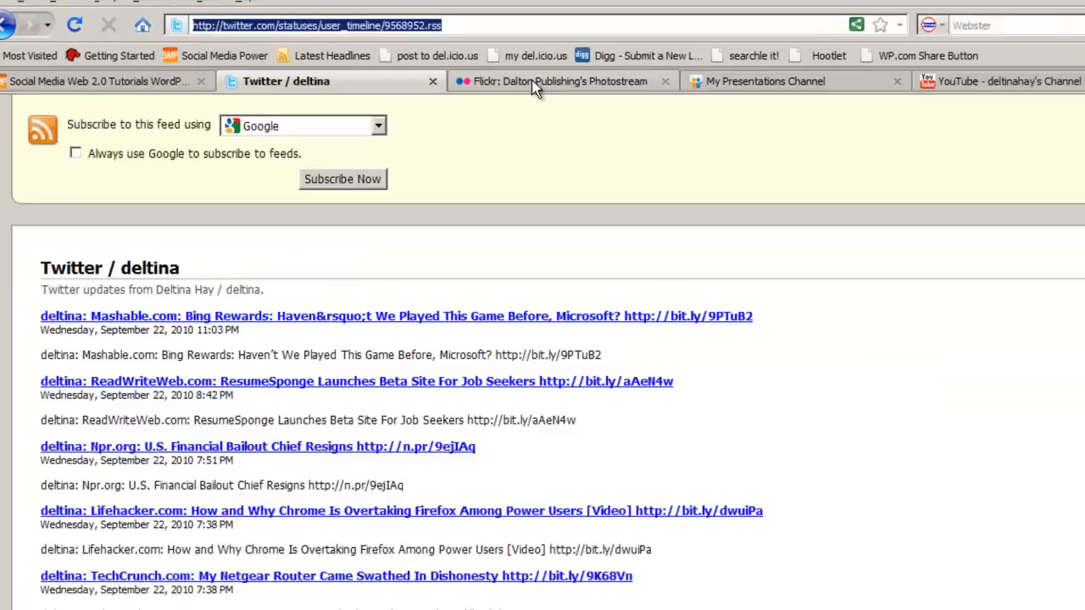
left_click(562, 81)
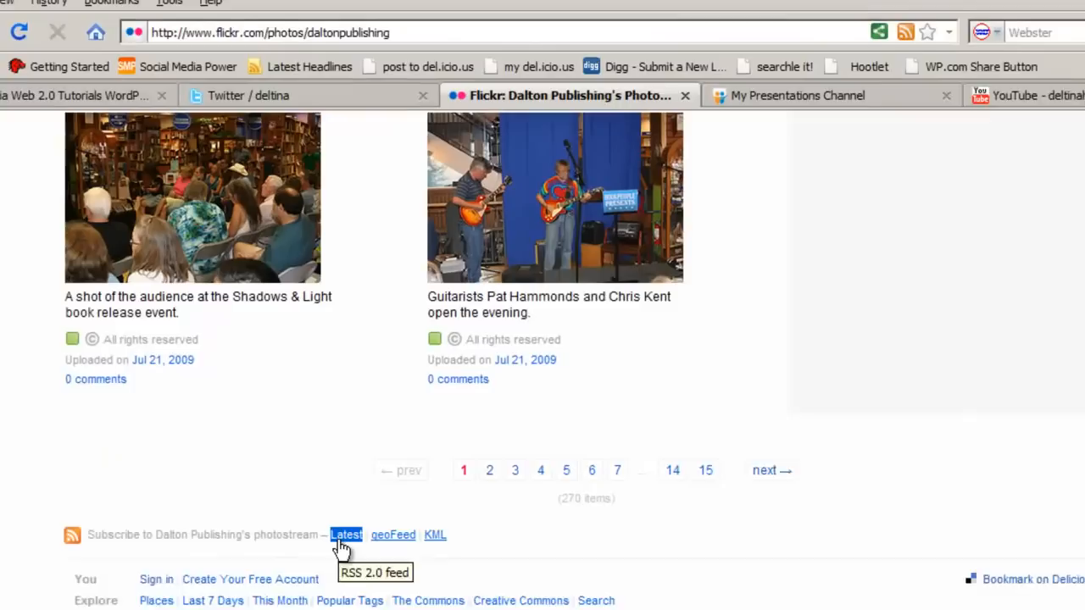
- Open the 'Latest' RSS 2.0 uploads feed of Dalton Publishing's Flickr photostream
left_click(344, 535)
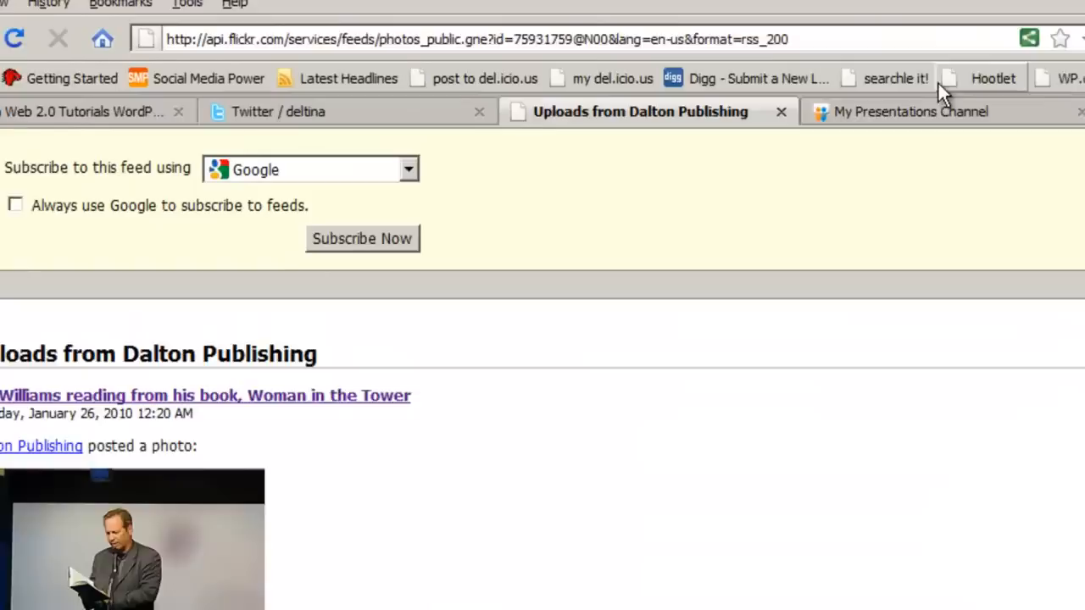
left_click(909, 111)
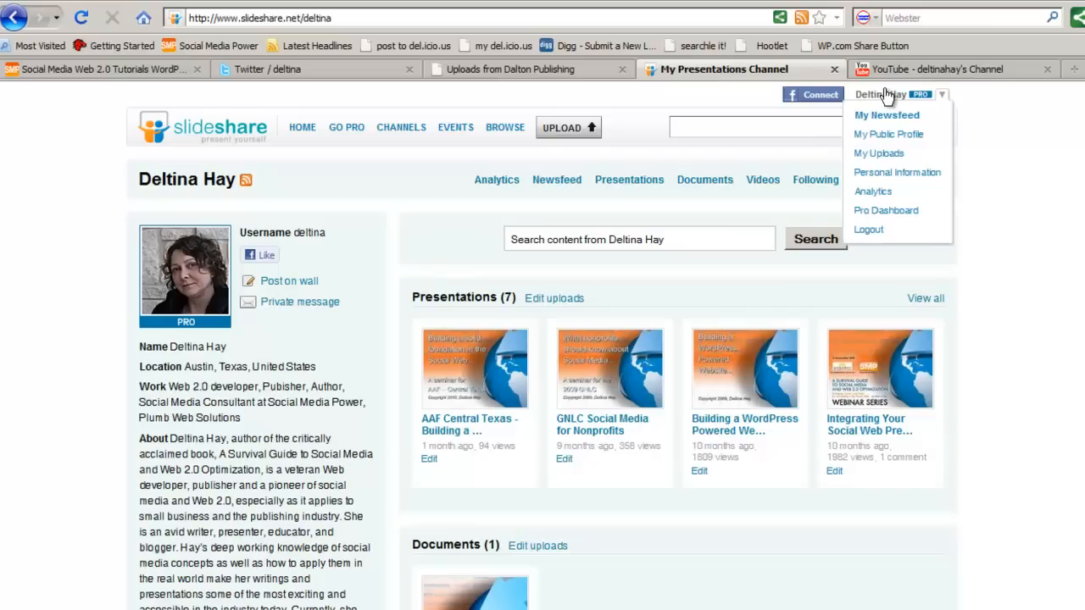
- Dismiss the account menu and open deltina's 'Slideshows by User' SlideShare RSS feed
left_click(254, 199)
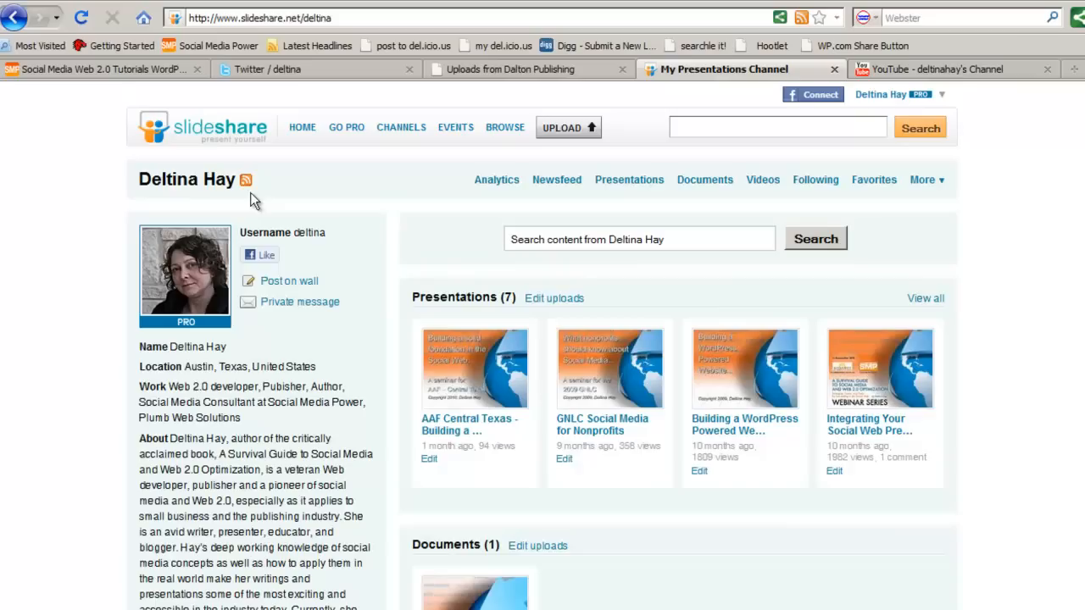
left_click(246, 179)
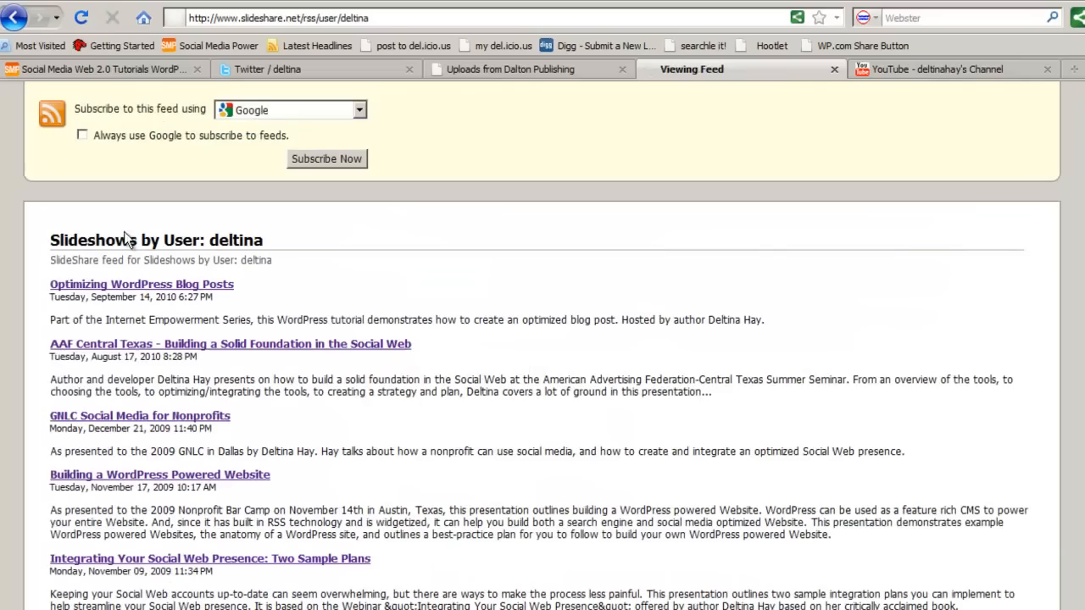
- Show the Internet Empowerment Series YouTube channel page, scrolling to reveal its feed icon
left_click(932, 69)
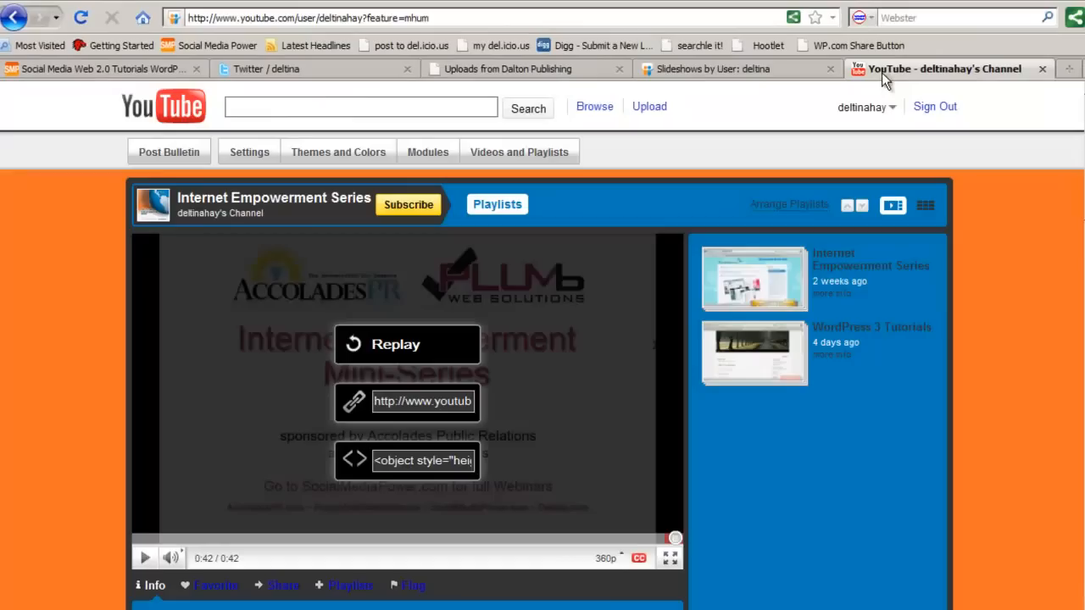
scroll("down", 3)
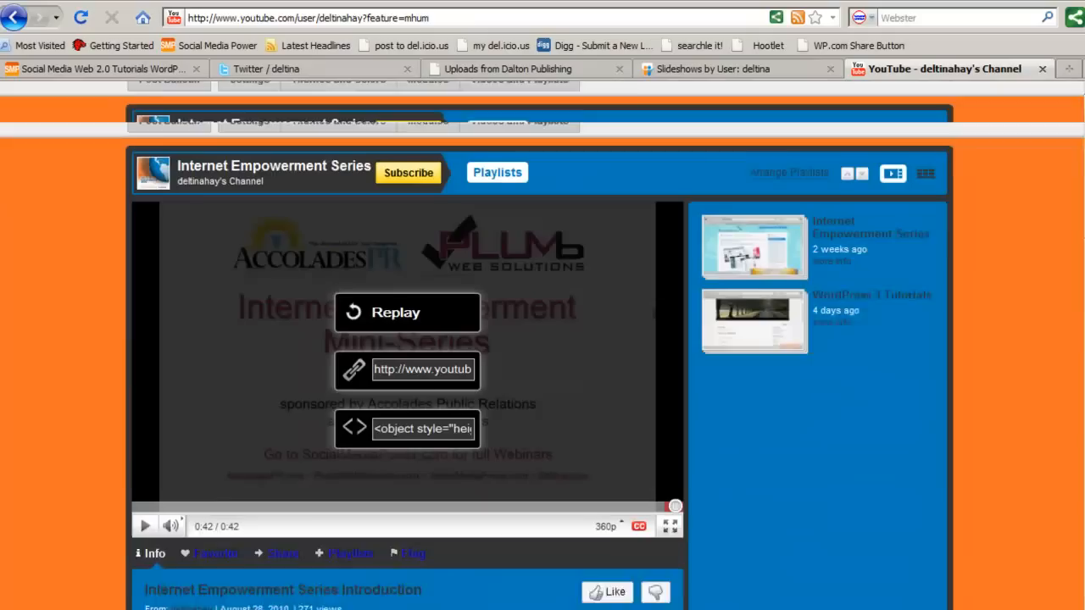
scroll("up", 3)
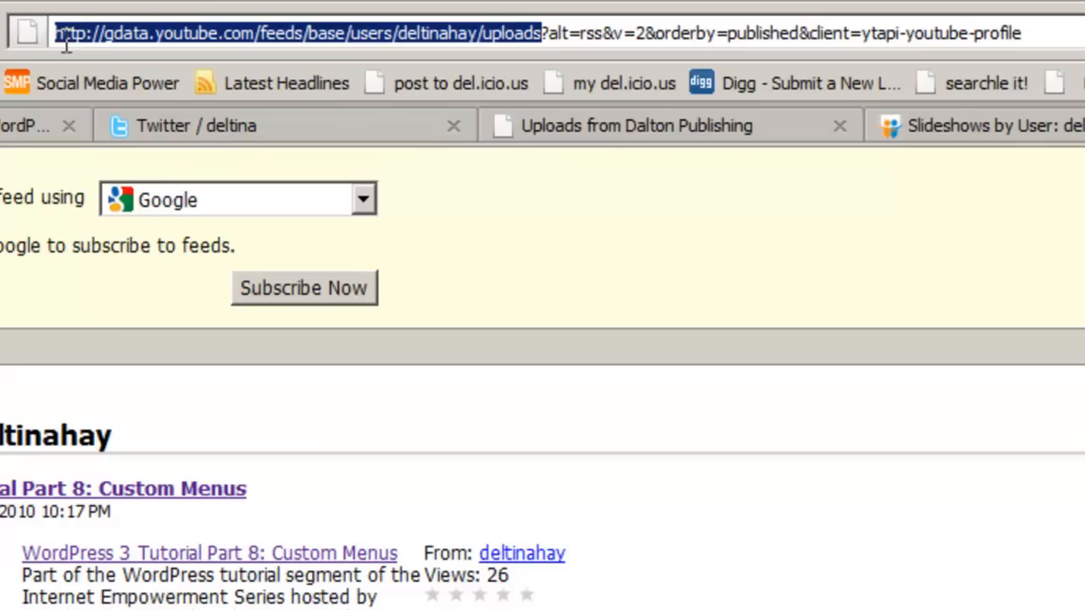
mouse_move(149, 59)
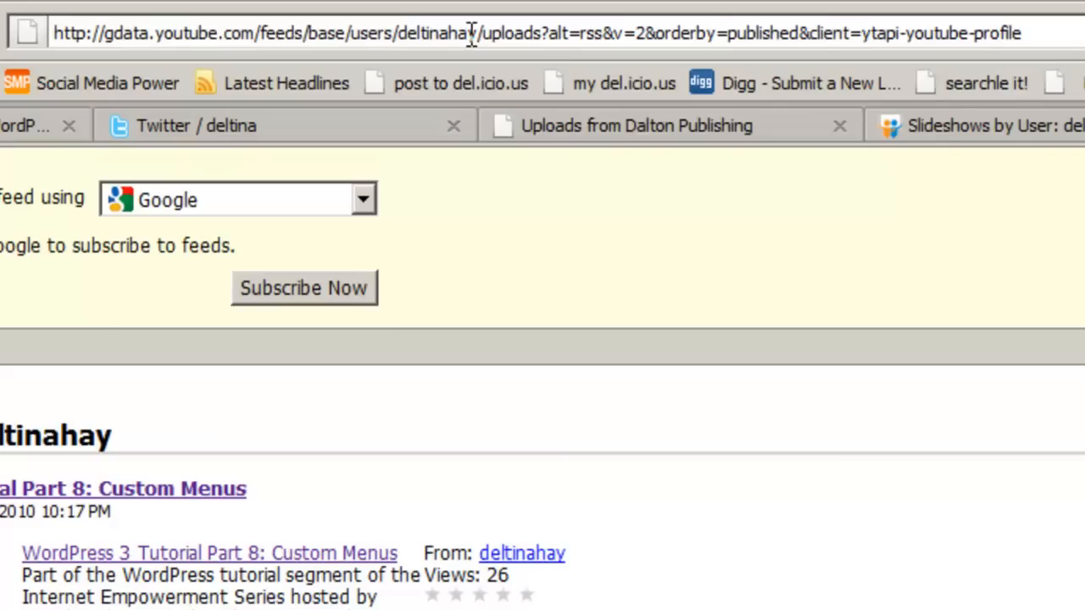
- Select part of the gdata.youtube.com uploads feed address in the URL bar
double_click(437, 33)
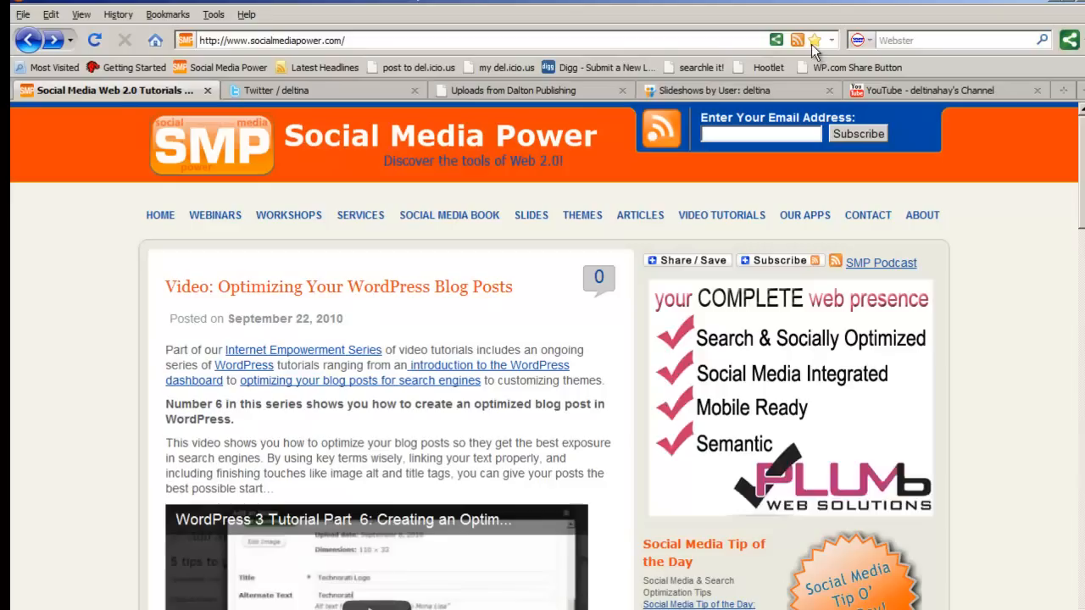
mouse_move(82, 282)
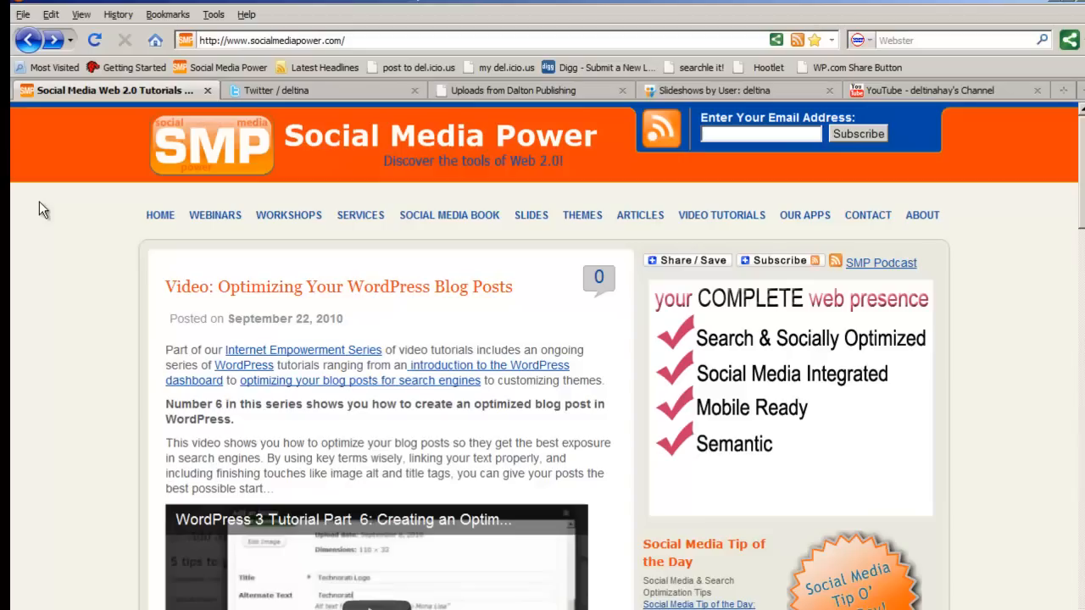
- View the Social Media Power home page's source code with Ctrl+U
key("ctrl+u")
type("rss")
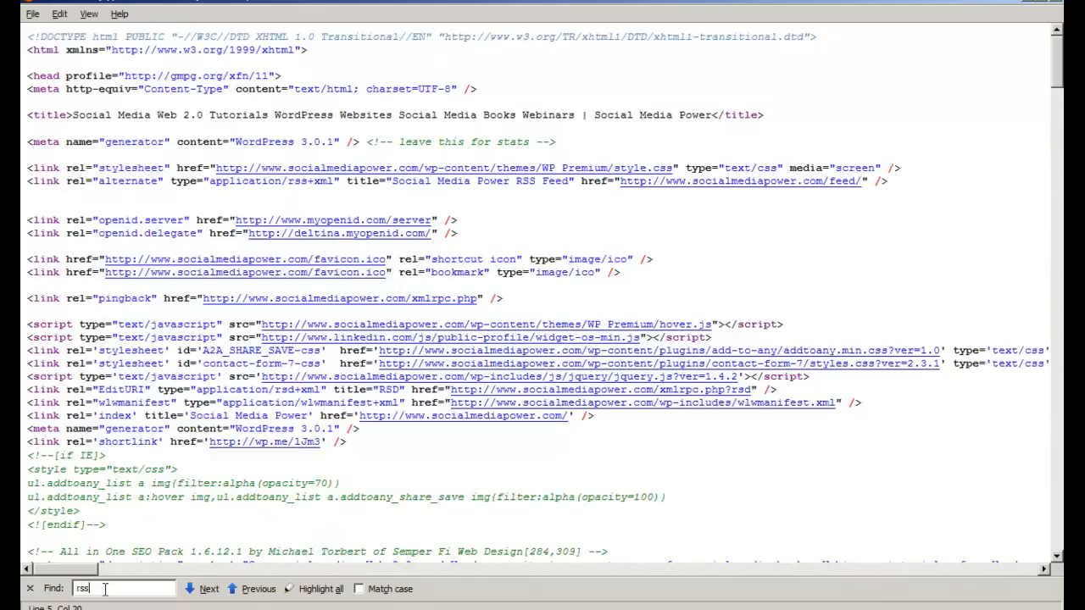
- Find the 'rss' alternate link line pointing to socialmediapower.com/feed/ in the source
left_click(209, 588)
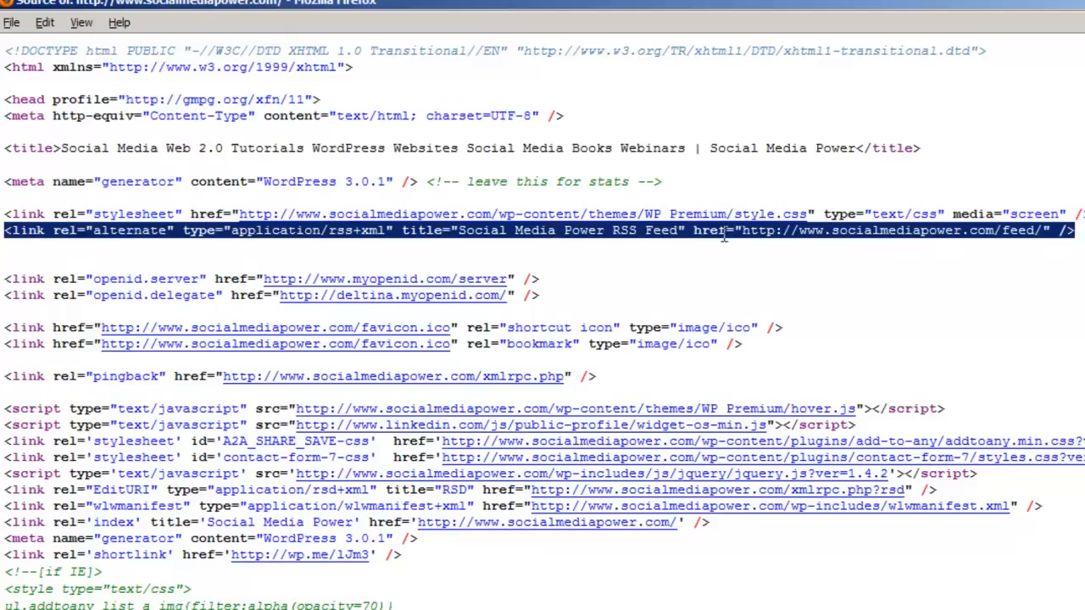
left_click(12, 246)
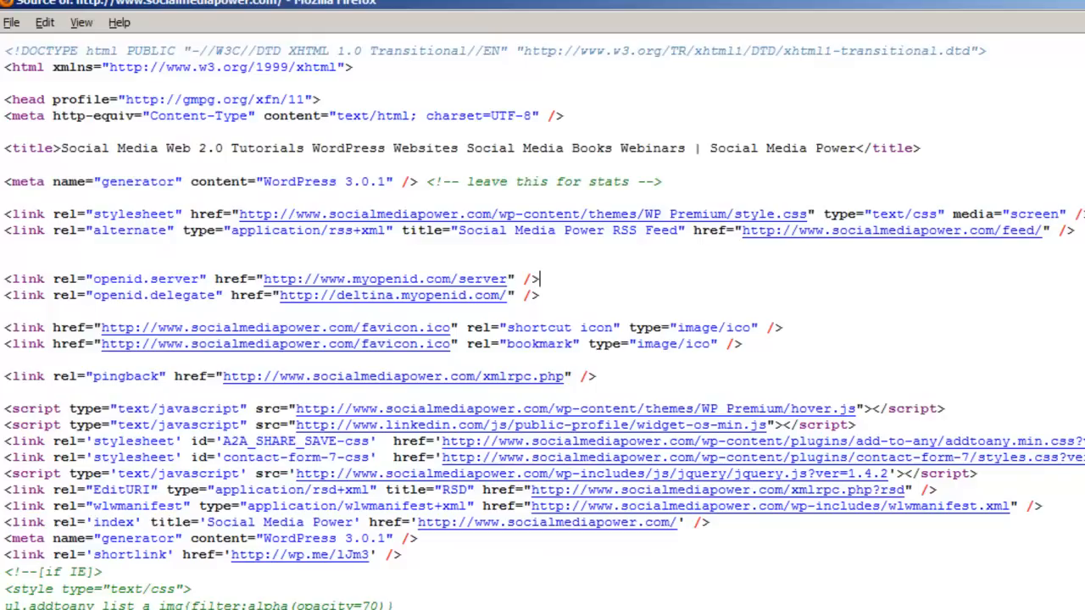
scroll("down", 3)
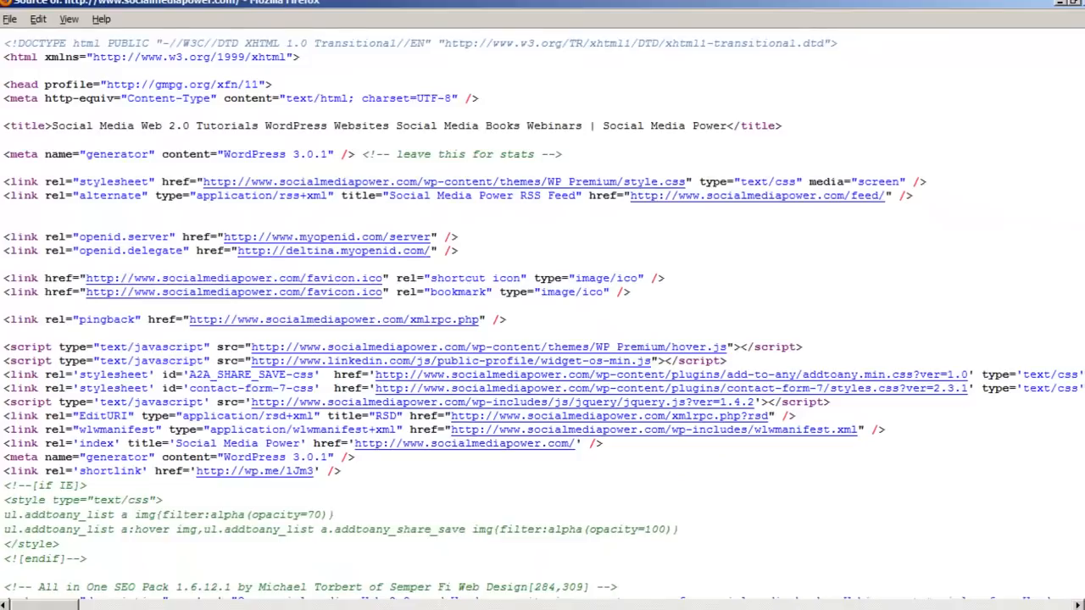